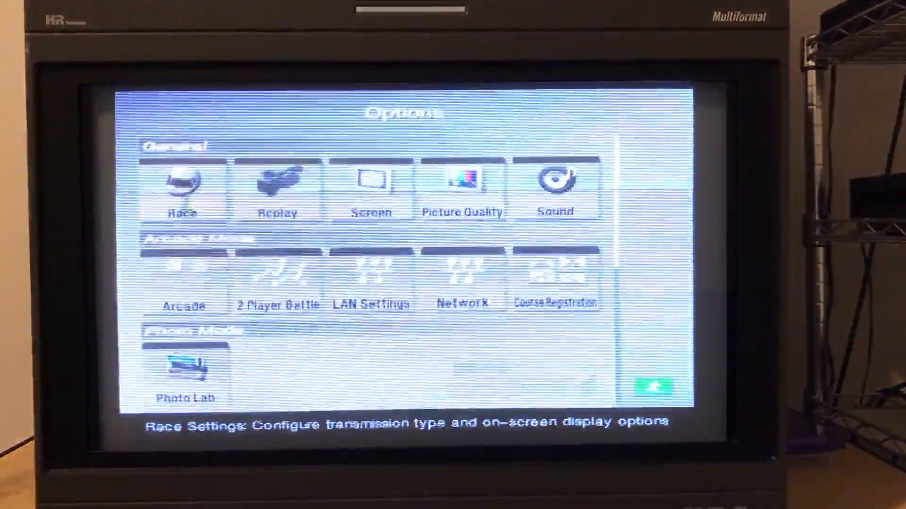
- Set Video Output to Progressive (480p) in Screen Settings and apply it
{"action": "left_click", "coordinate": [372, 191]}
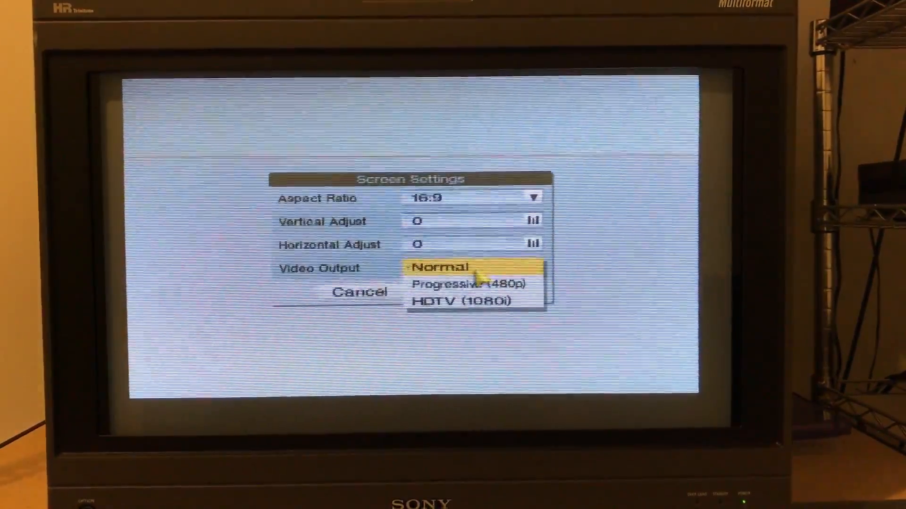
{"action": "left_click", "coordinate": [468, 284]}
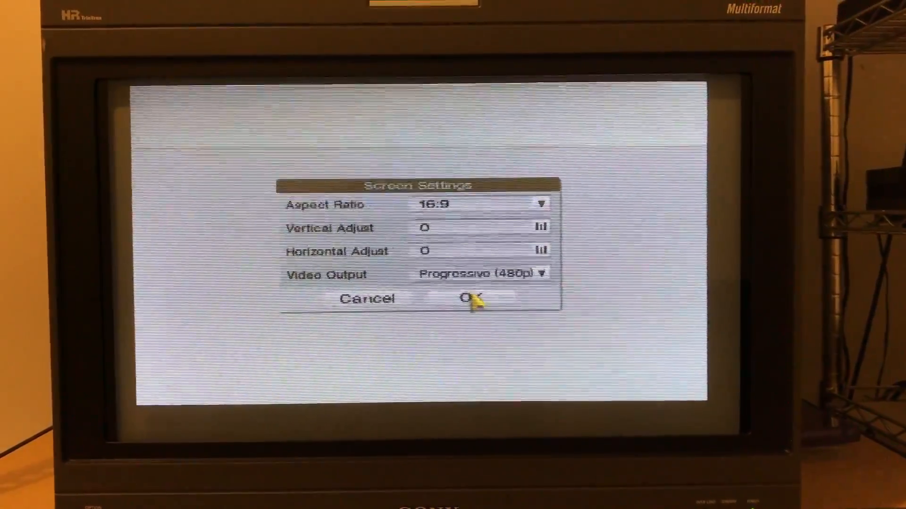
{"action": "left_click", "coordinate": [469, 300]}
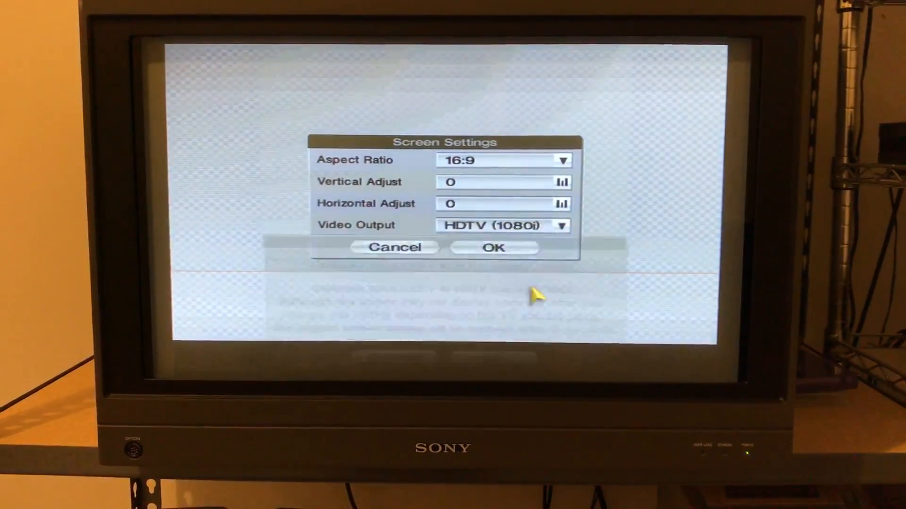
- Apply HDTV (1080i) output and confirm exiting Options back to the Test Course screen
{"action": "left_click", "coordinate": [492, 247]}
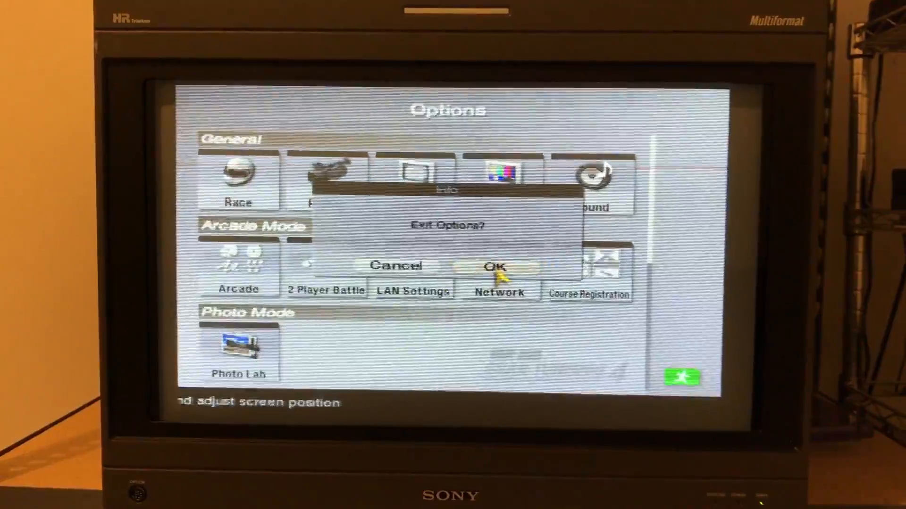
{"action": "left_click", "coordinate": [496, 267]}
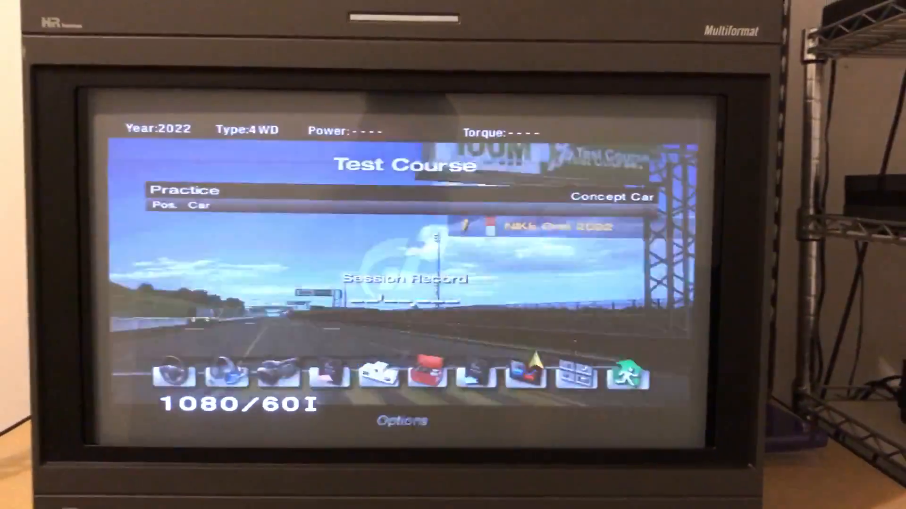